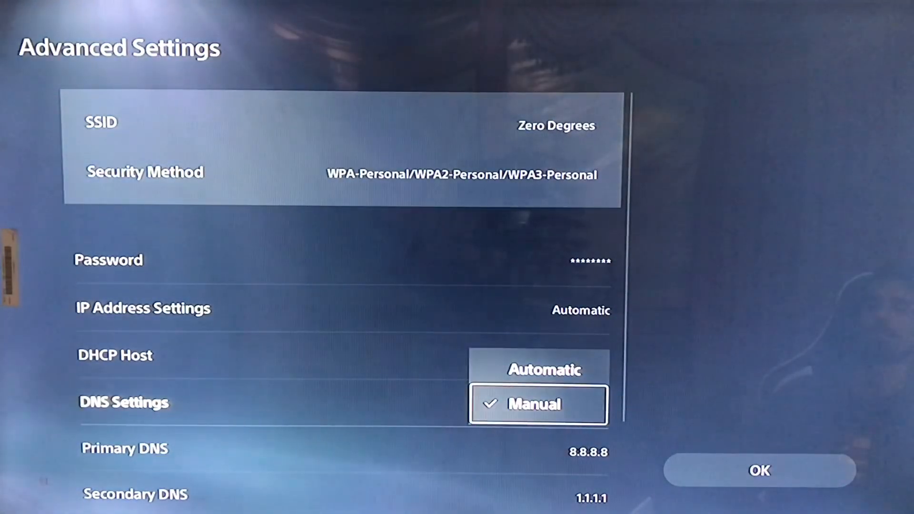
Step: Switch the DNS Settings dropdown from automatic to Manual
left_click(539, 404)
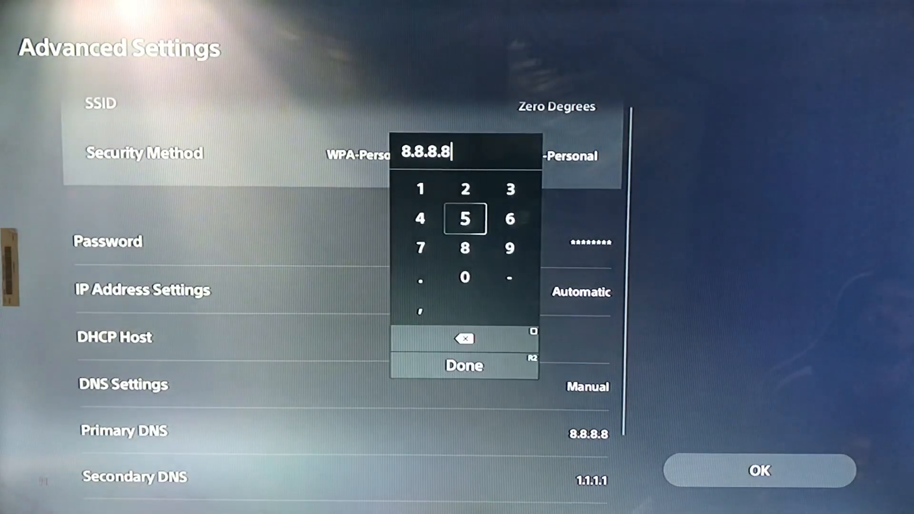
left_click(464, 339)
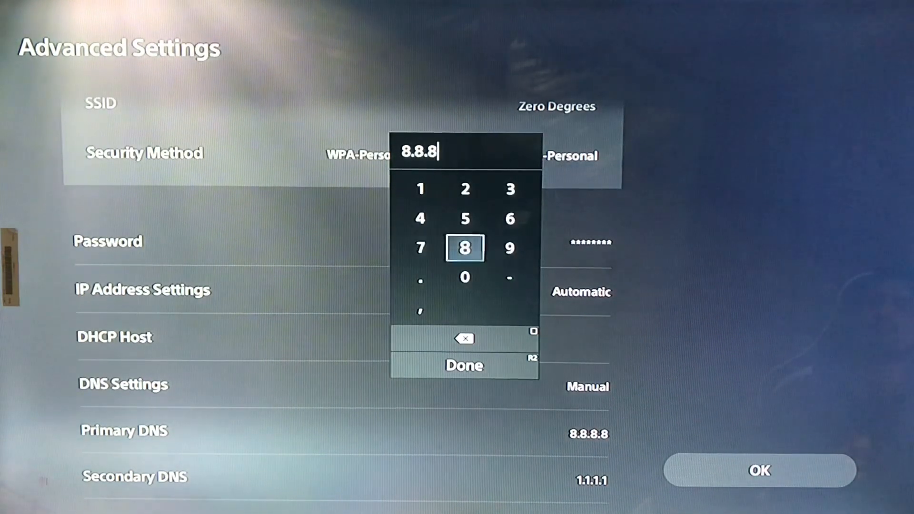
left_click(464, 248)
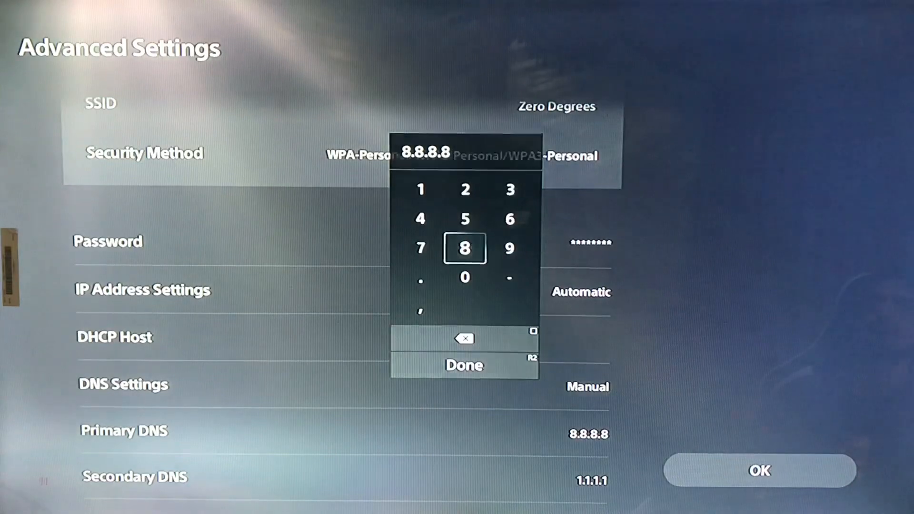